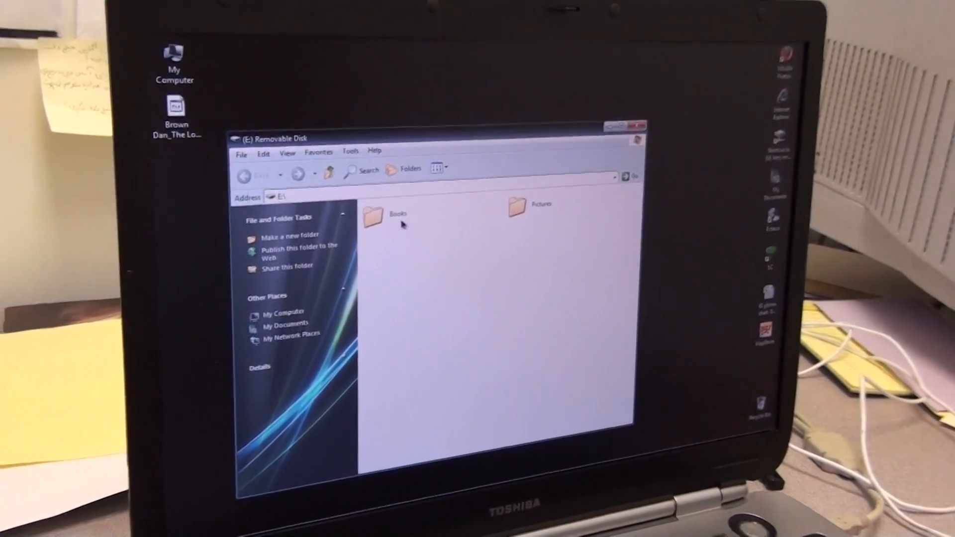
- Open the Books folder on the E:\ removable disk
double_click(374, 218)
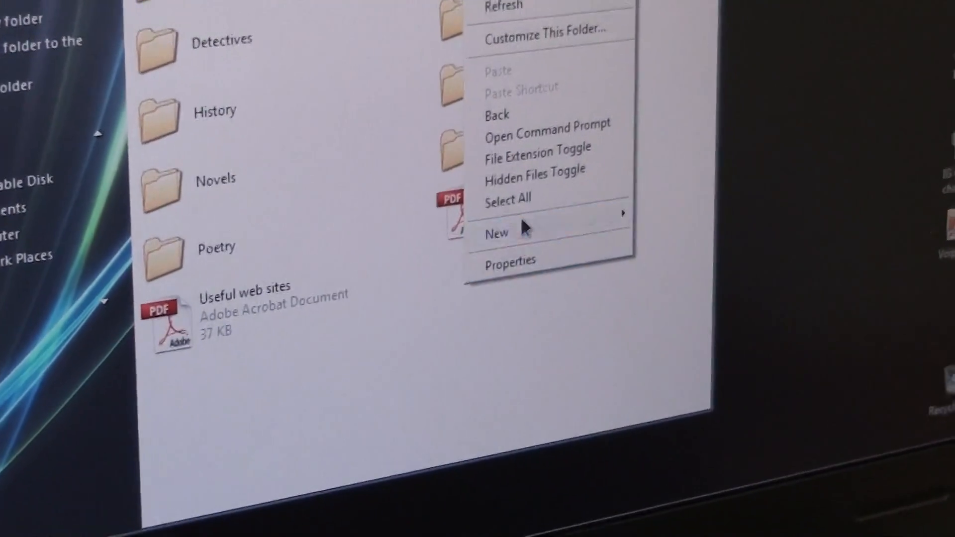
mouse_move(495, 233)
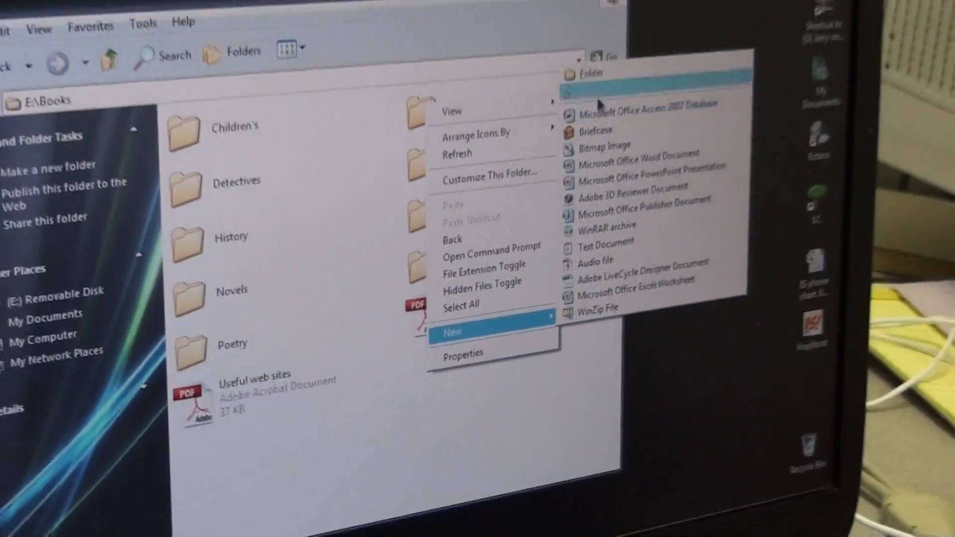
- Create a new folder inside Books with its default name ready to rename
click(594, 75)
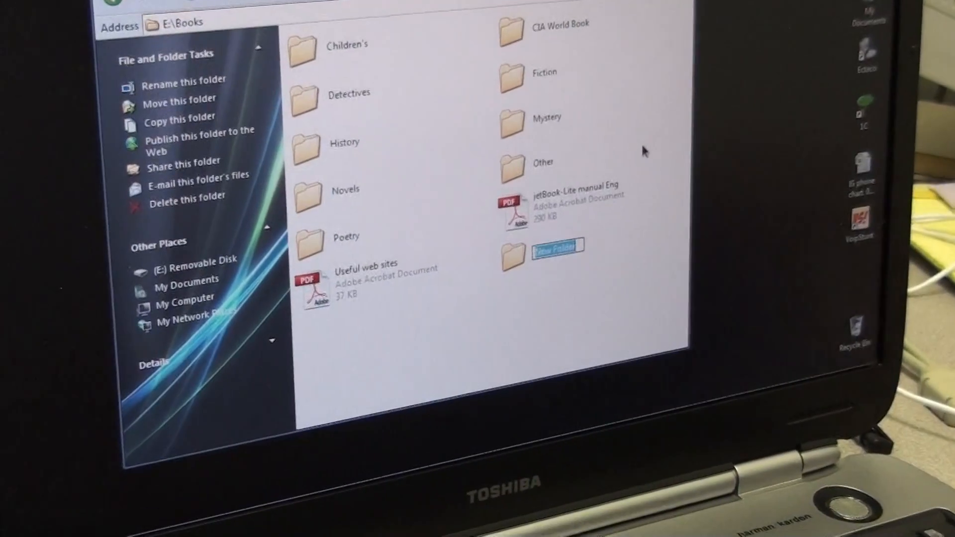